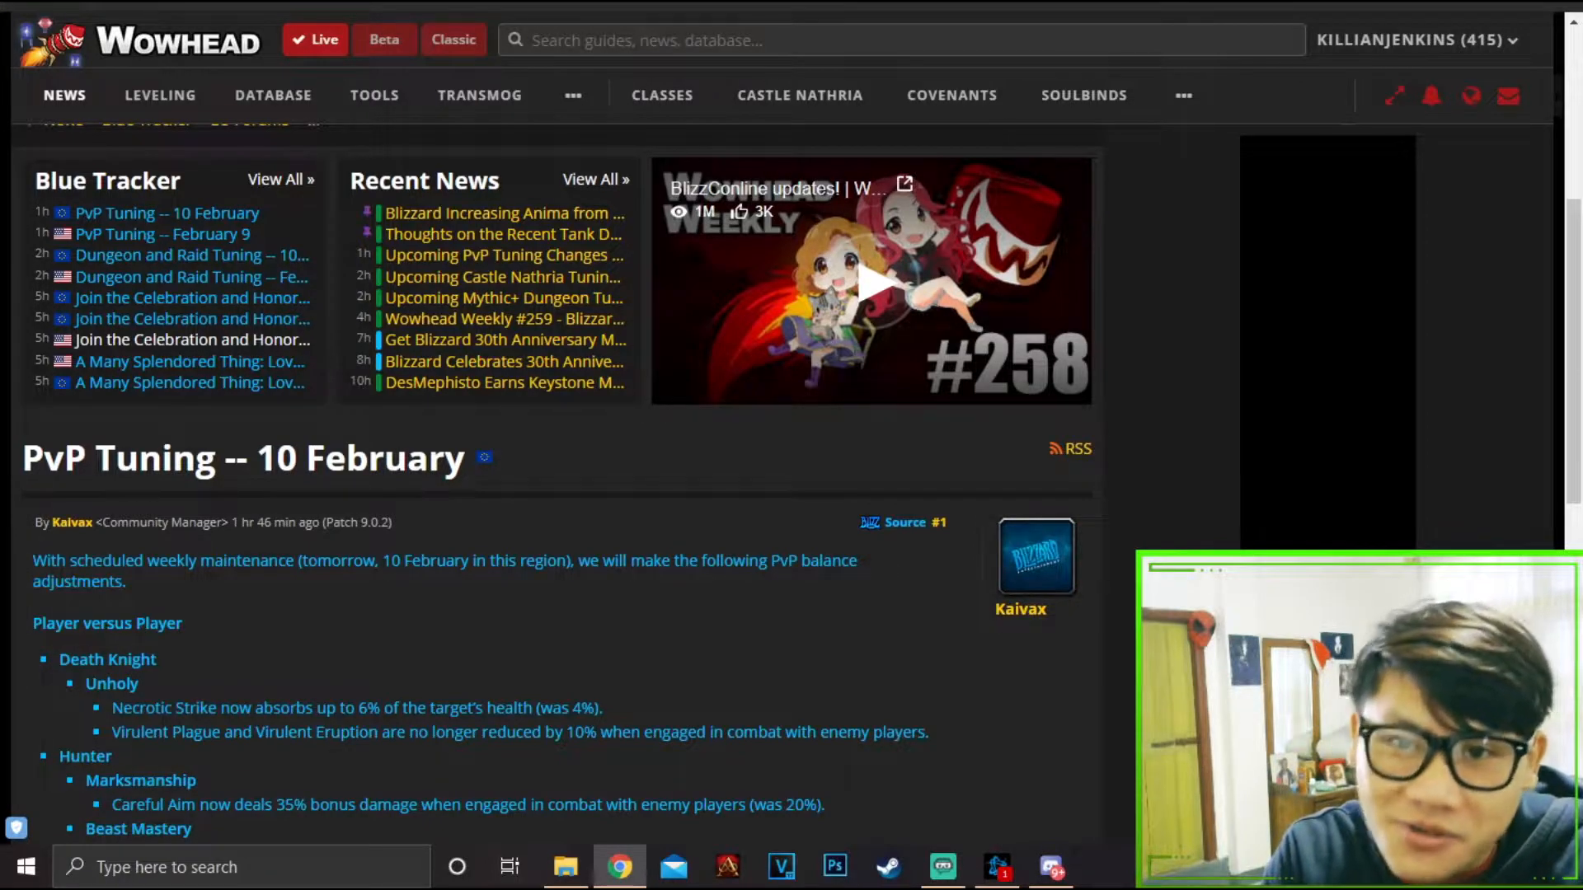
Scroll the PvP Tuning -- 10 February article down to its byline and the Death Knight, Hunter and Monk changes.
{"action": "scroll", "scroll_direction": "down", "scroll_amount": 3}
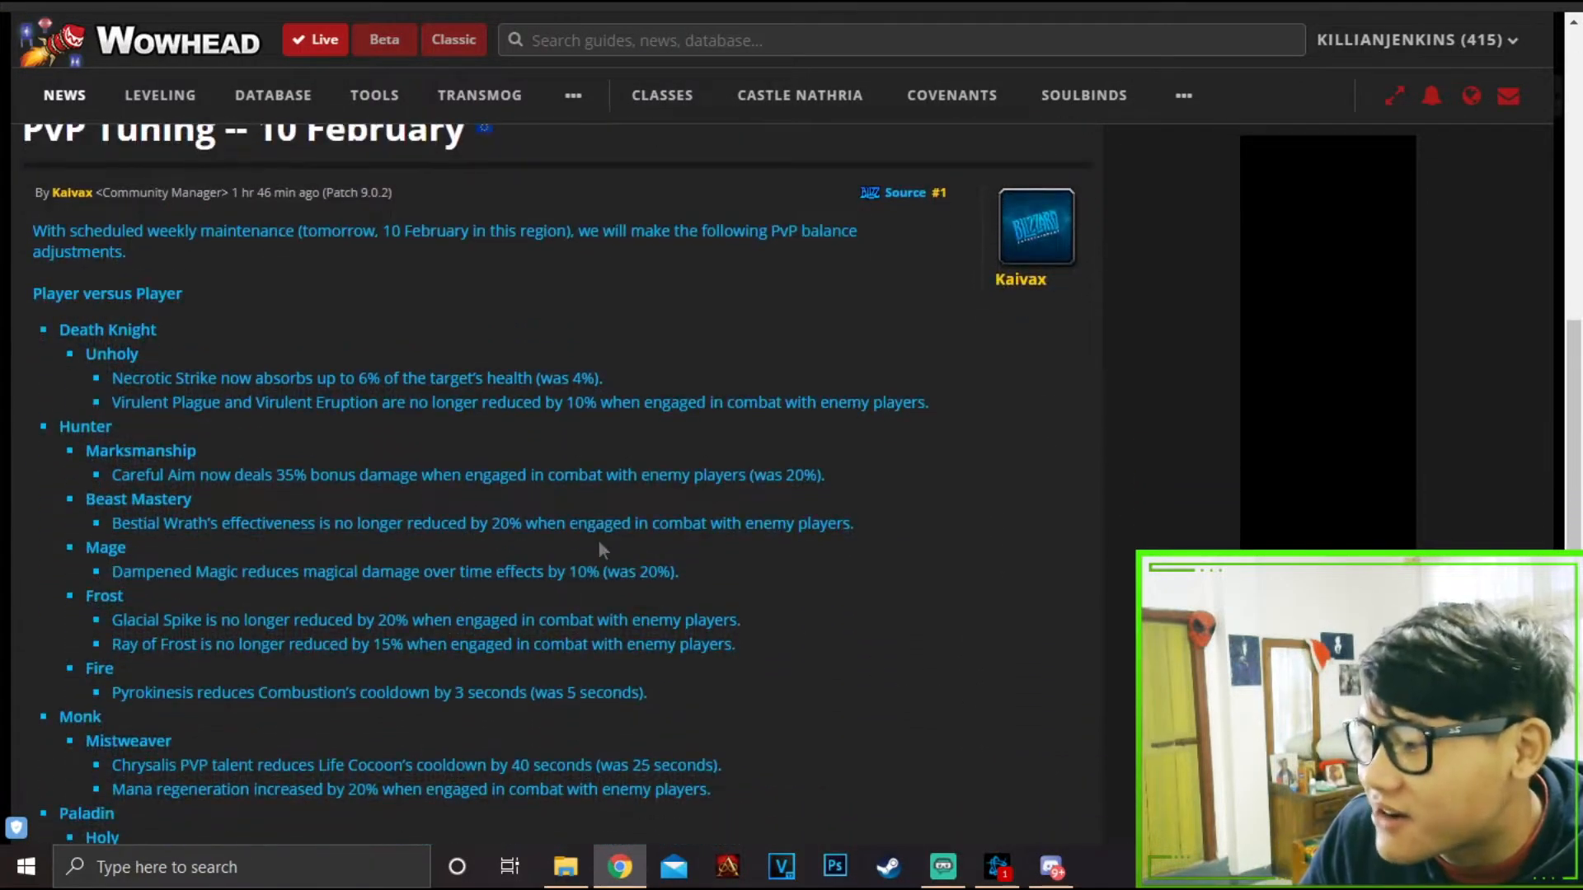
{"action": "double_click", "coordinate": [112, 354]}
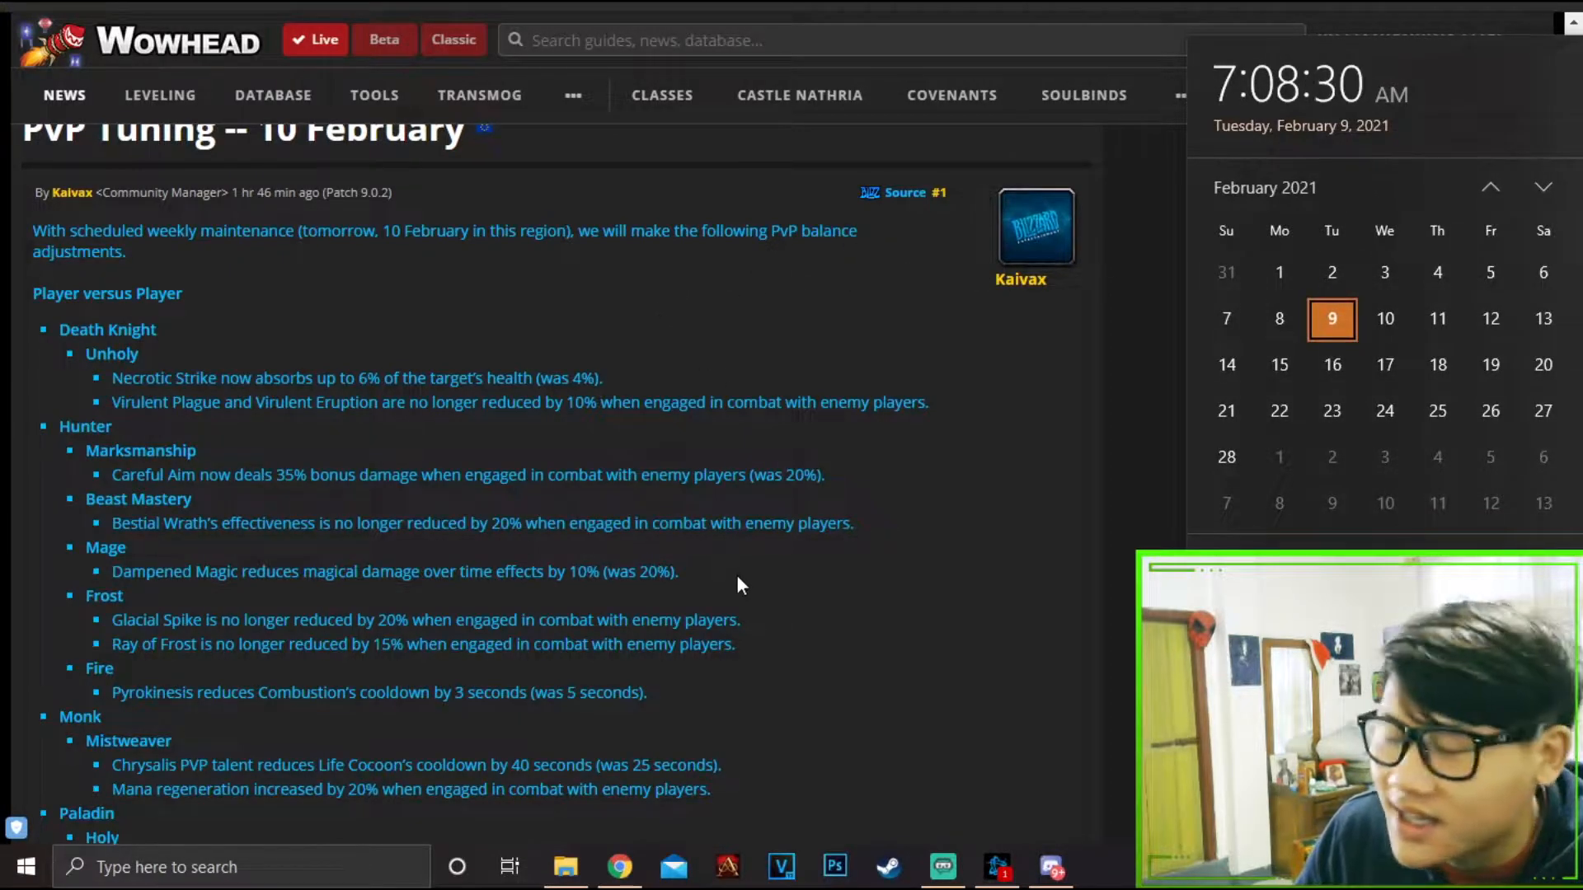
{"action": "mouse_move", "coordinate": [918, 522]}
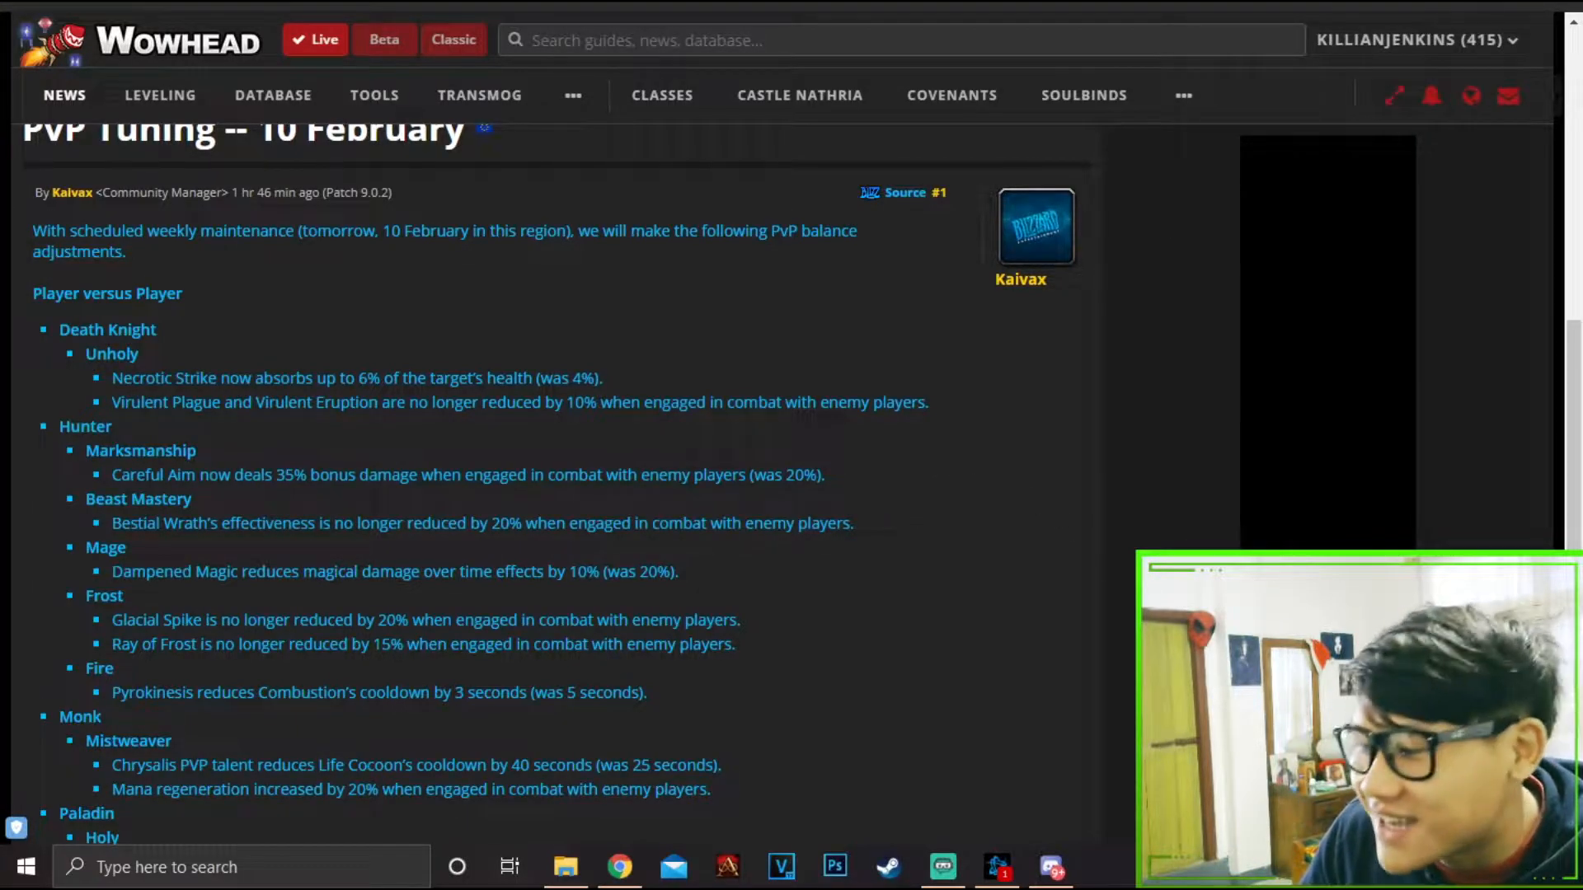
{"action": "left_click_drag", "start_coordinate": [253, 377], "coordinate": [515, 378]}
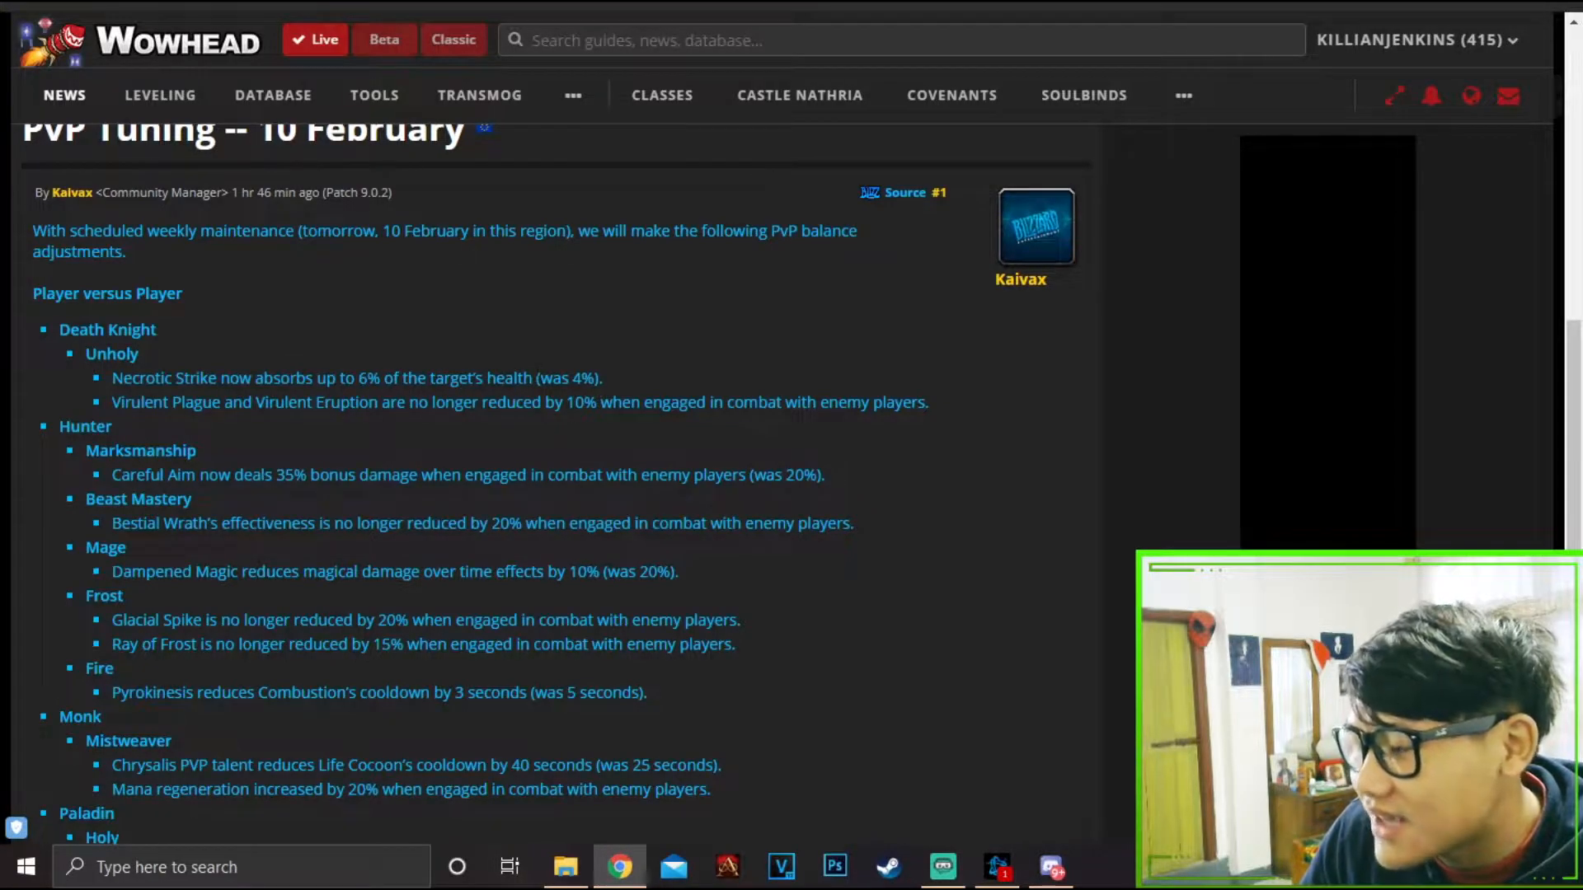
{"action": "double_click", "coordinate": [554, 377]}
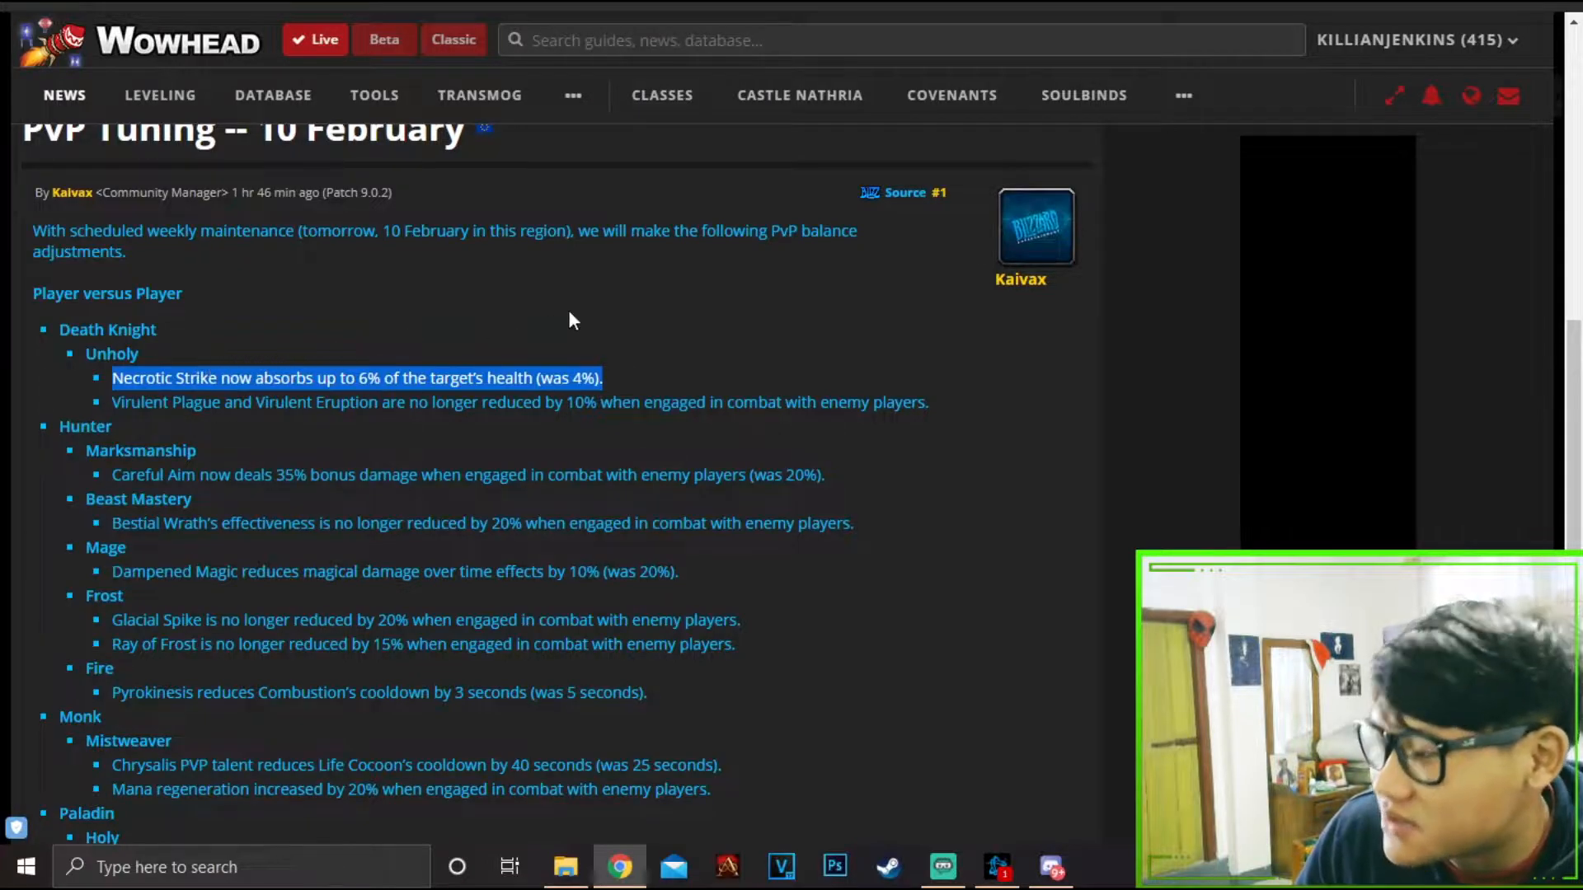
{"action": "mouse_move", "coordinate": [552, 343]}
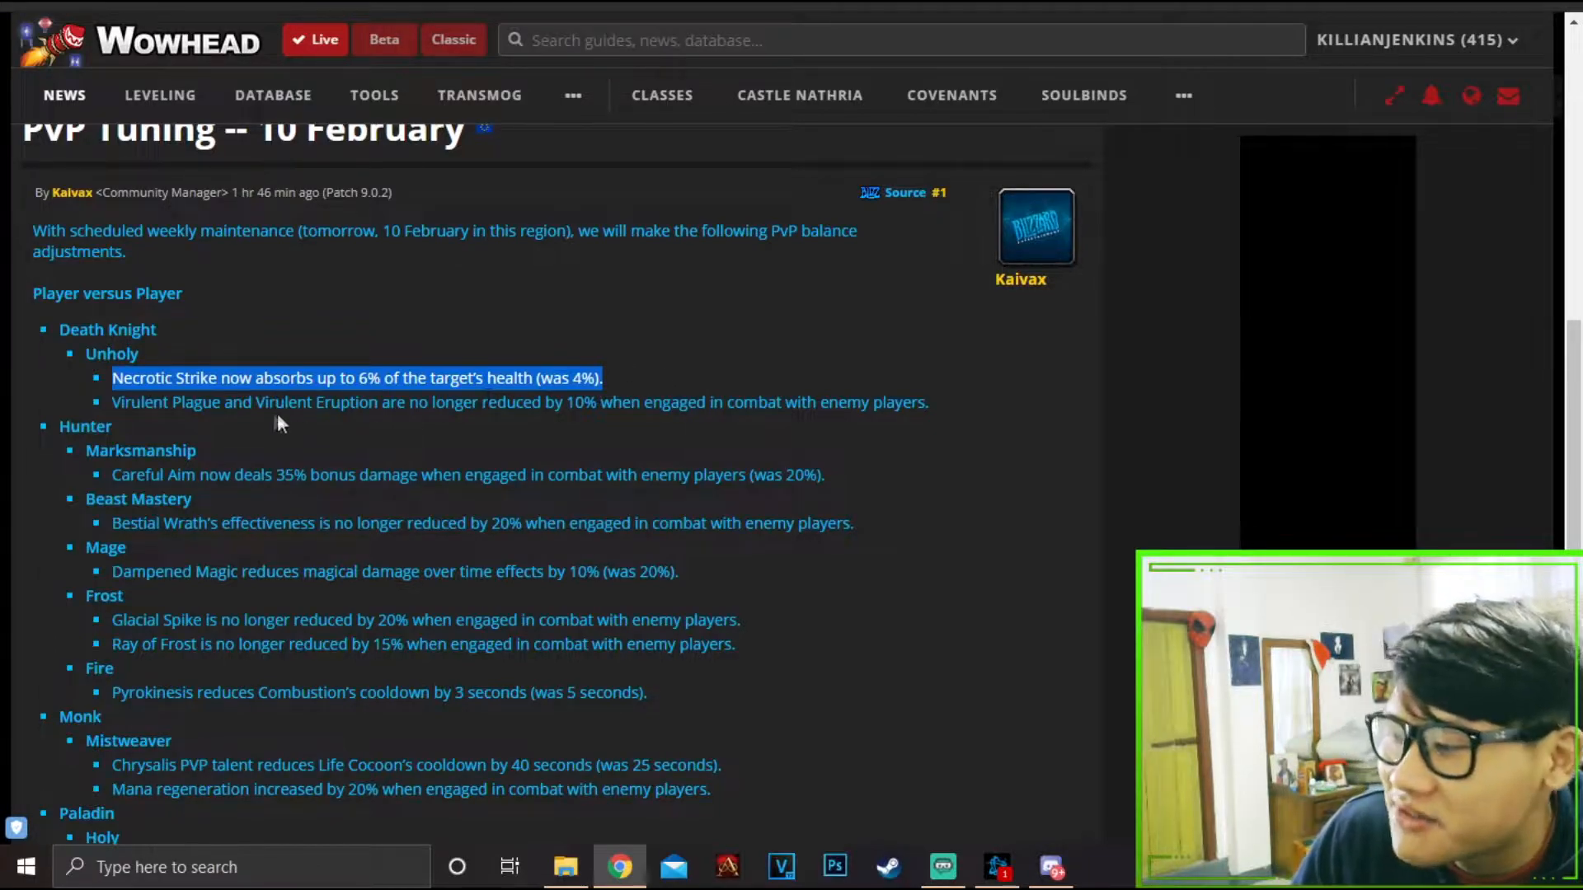
{"action": "mouse_move", "coordinate": [100, 406]}
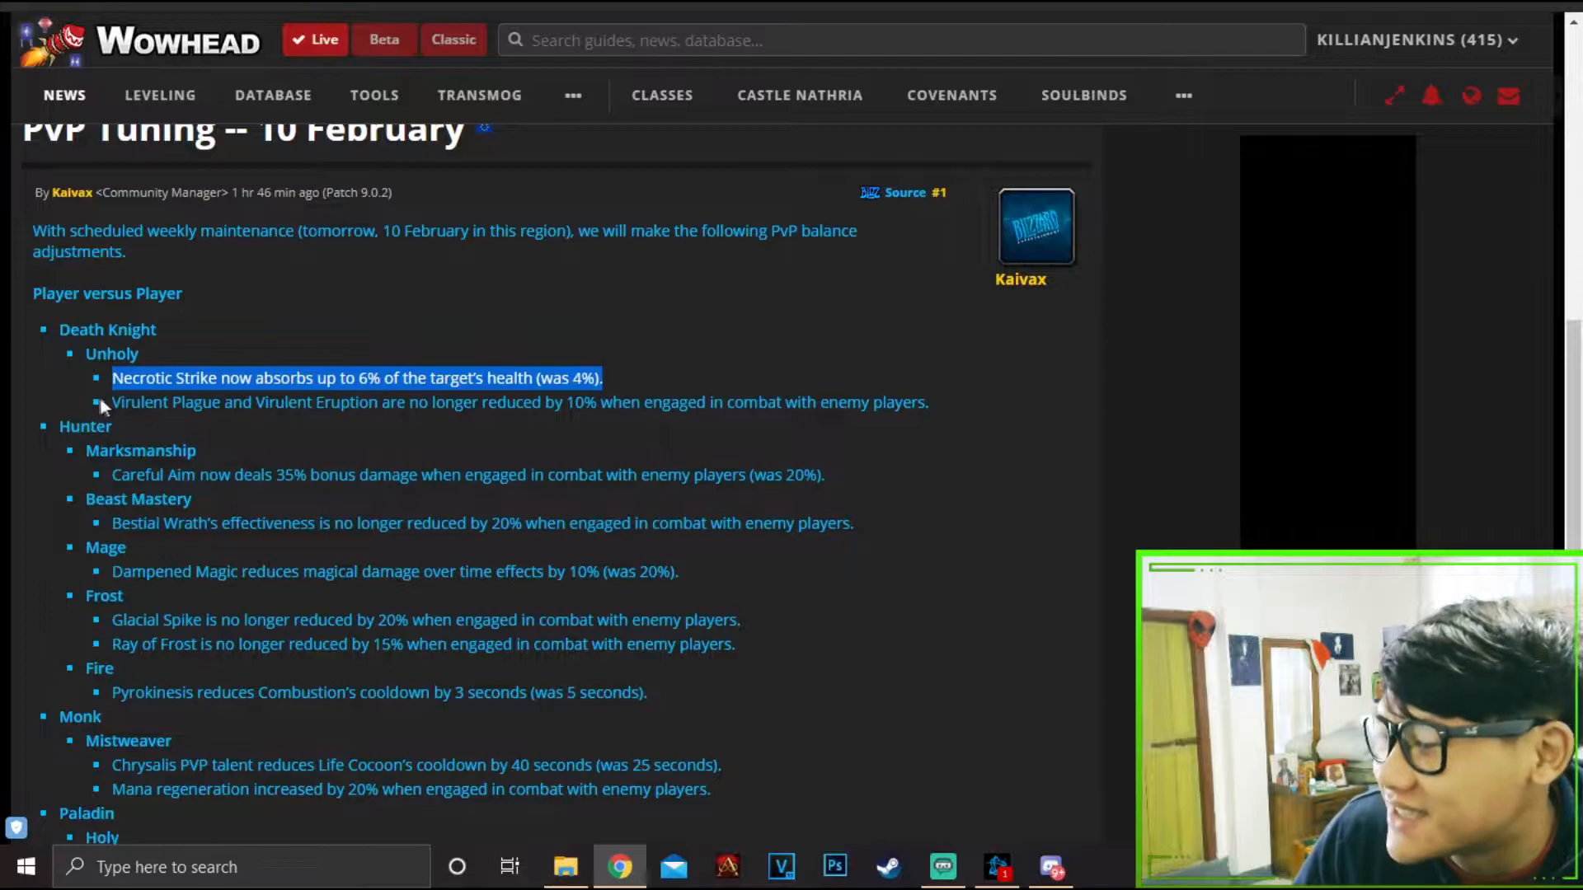
{"action": "mouse_move", "coordinate": [531, 516]}
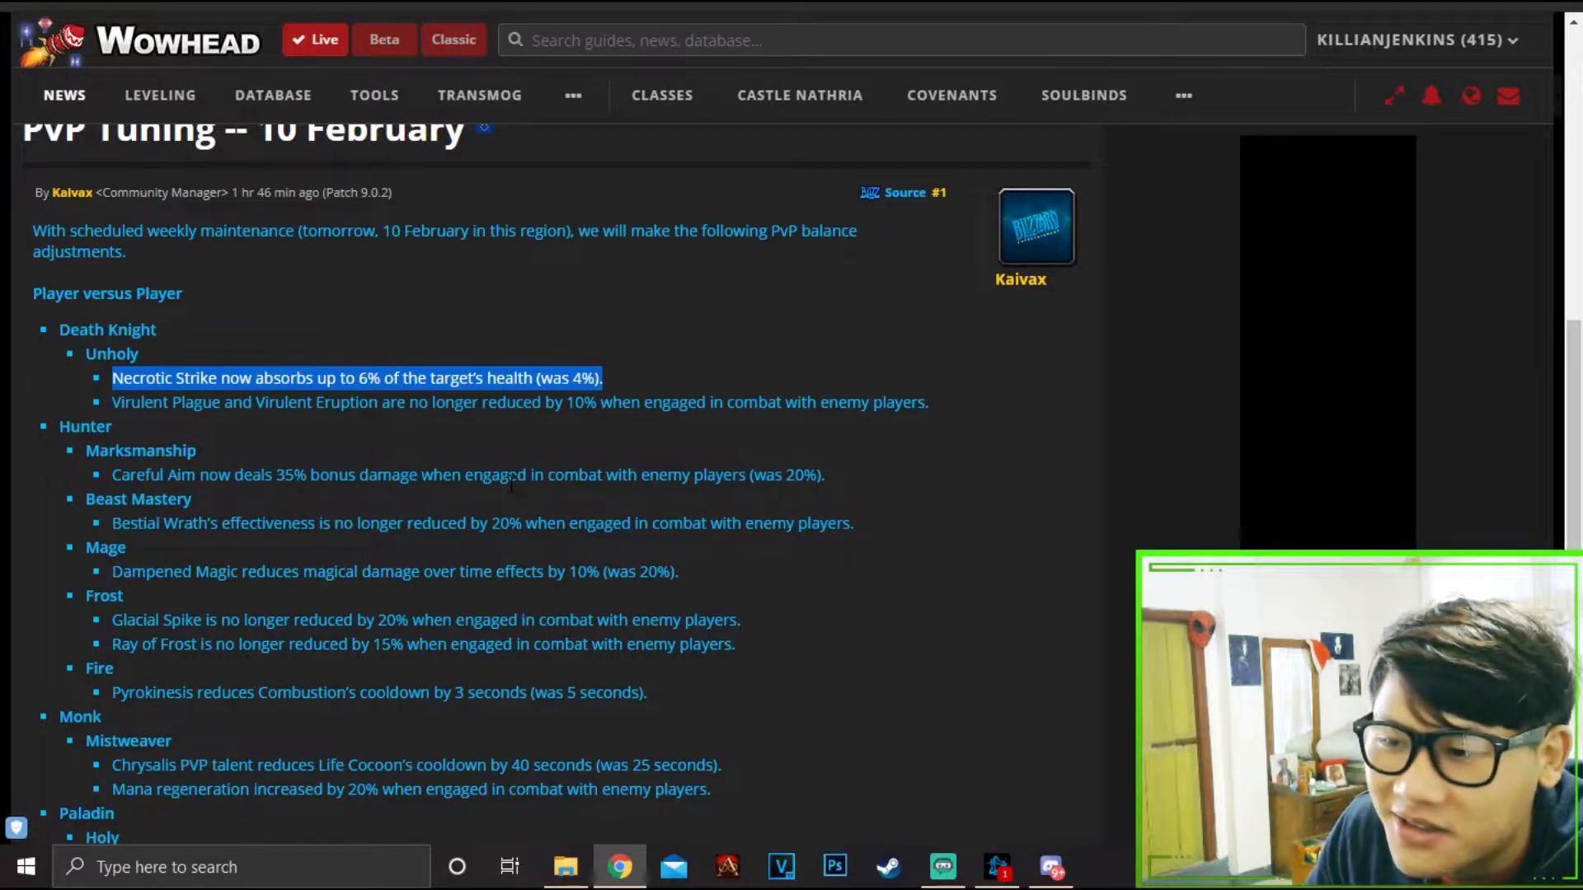
{"action": "mouse_move", "coordinate": [625, 462]}
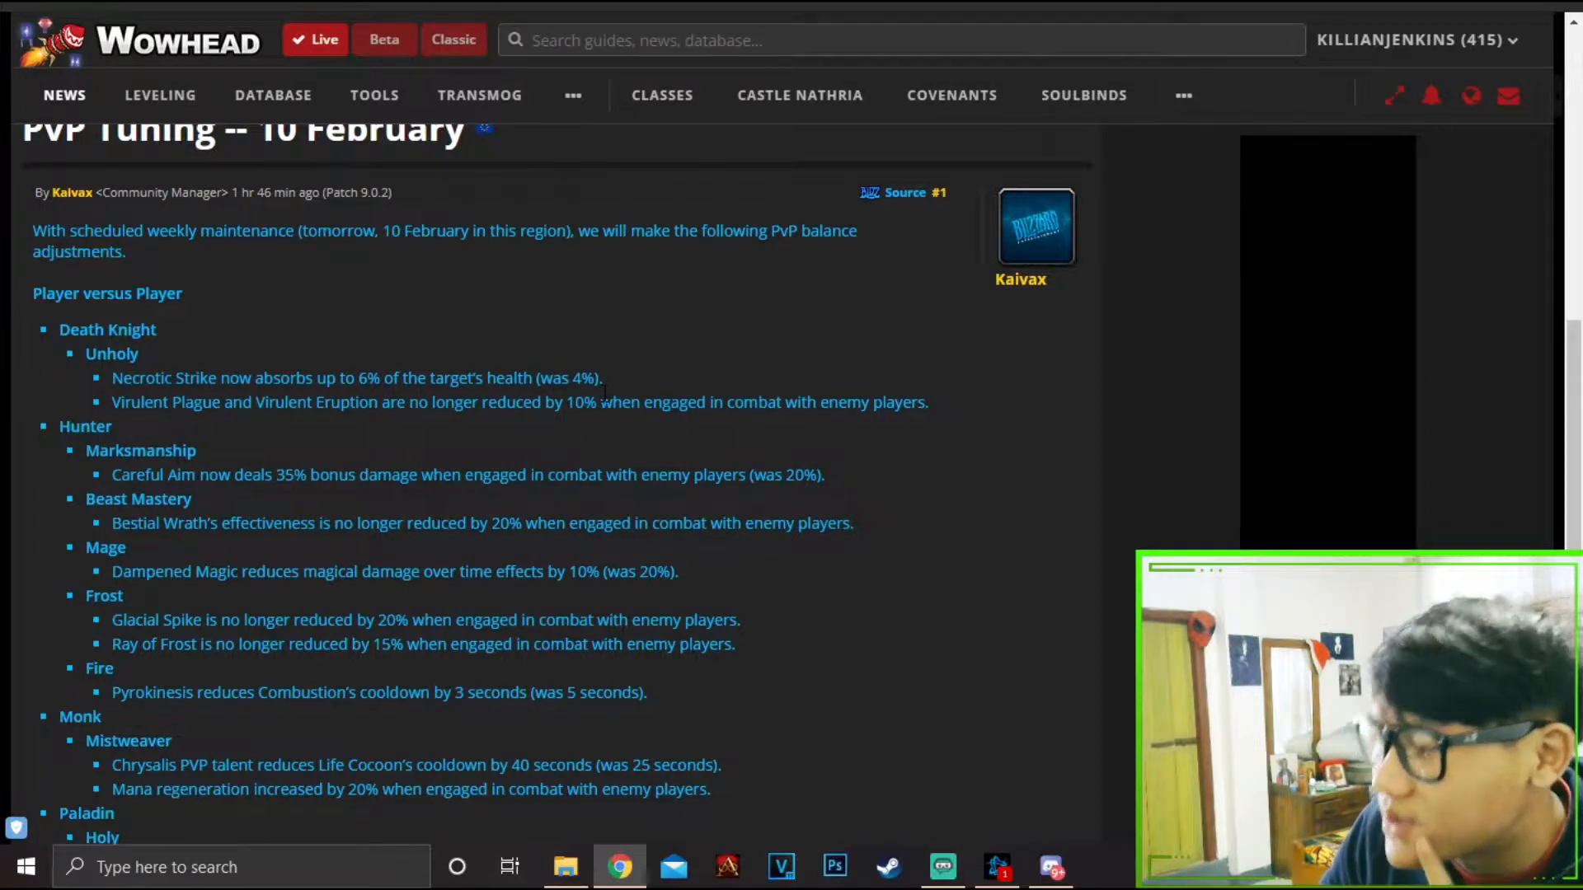
{"action": "mouse_move", "coordinate": [606, 396]}
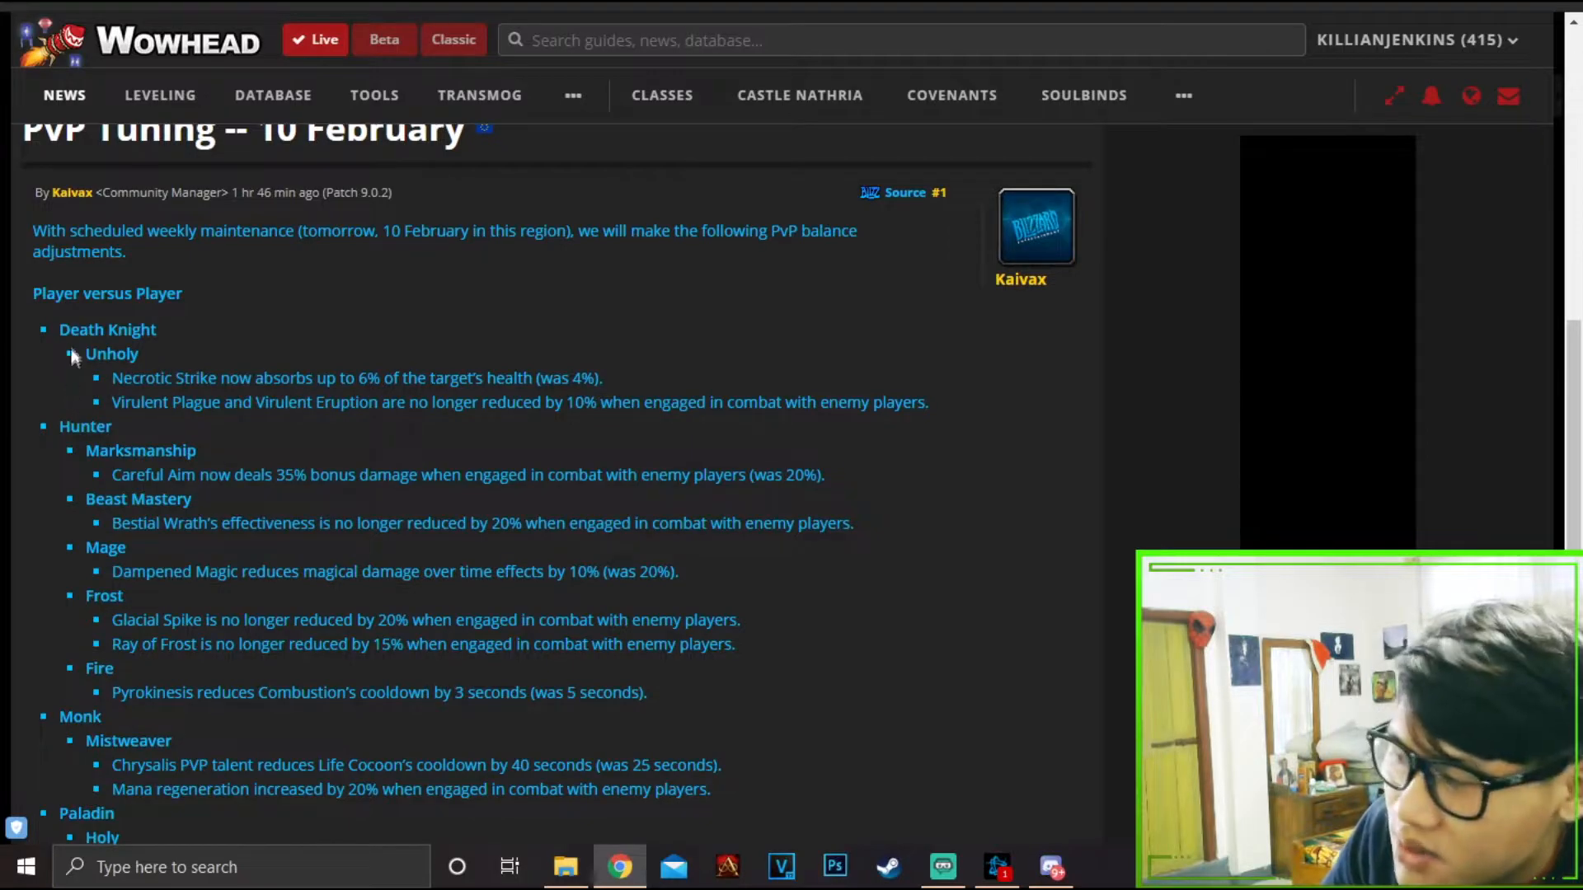
{"action": "left_click_drag", "start_coordinate": [59, 329], "coordinate": [568, 377]}
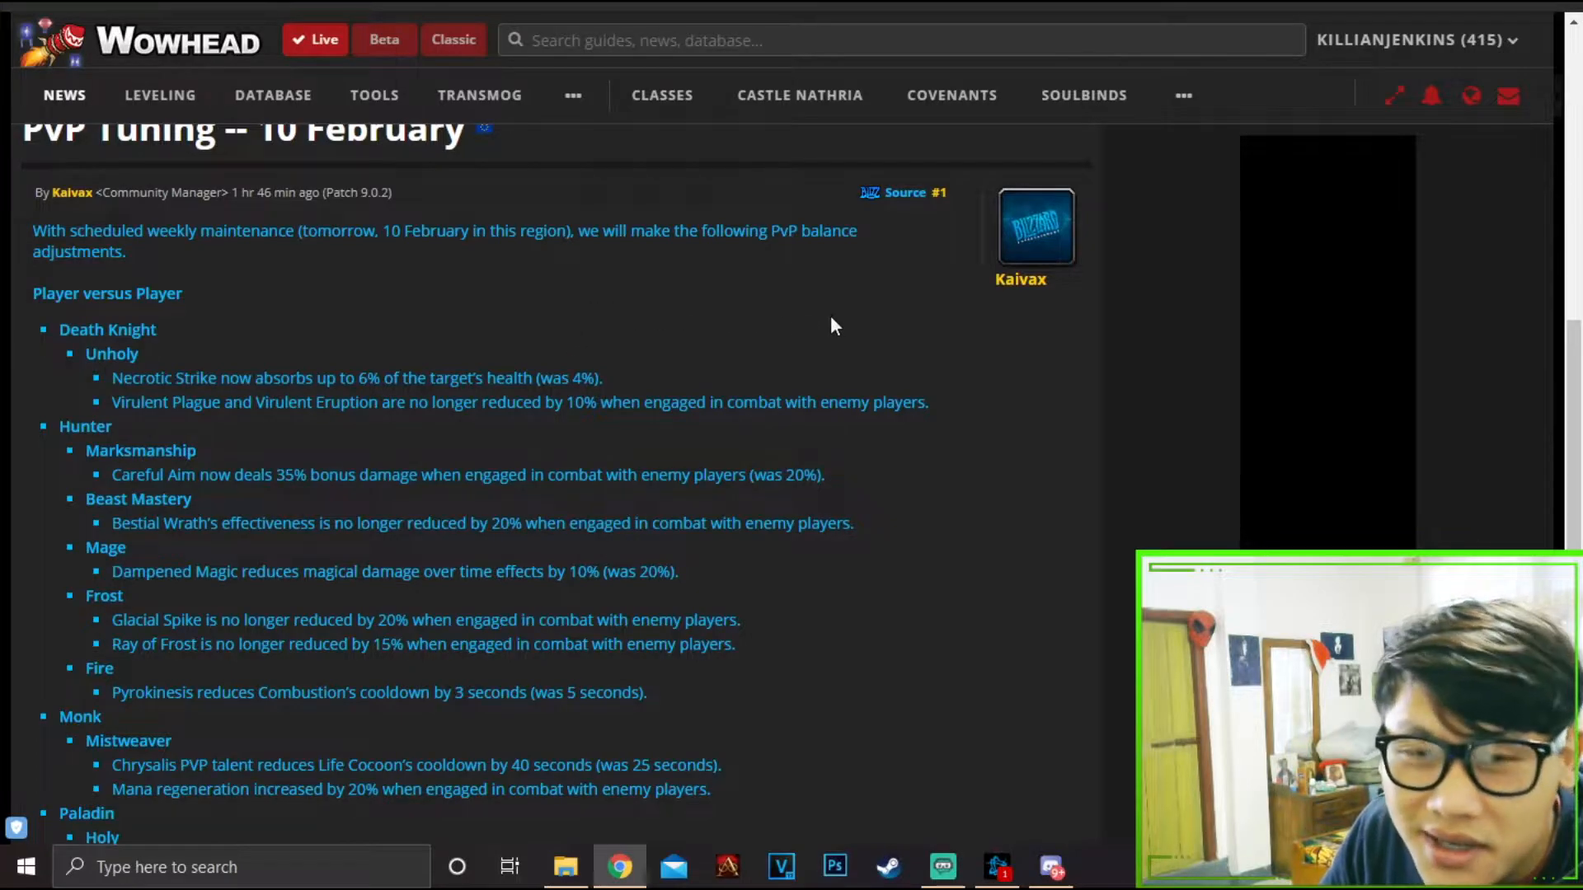
{"action": "mouse_move", "coordinate": [872, 310]}
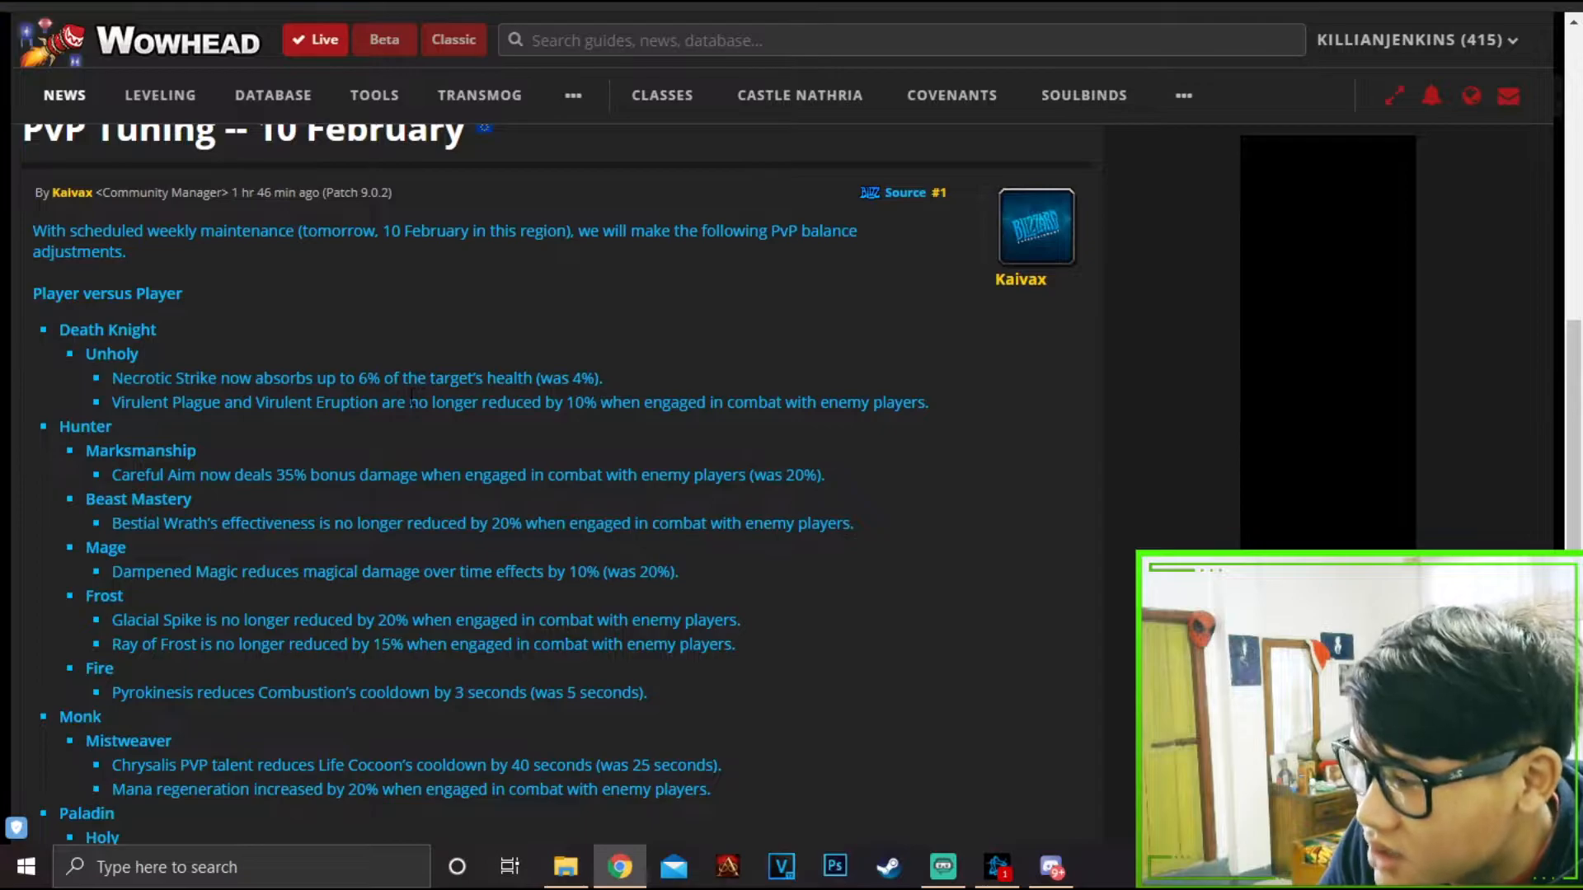
{"action": "mouse_move", "coordinate": [444, 439]}
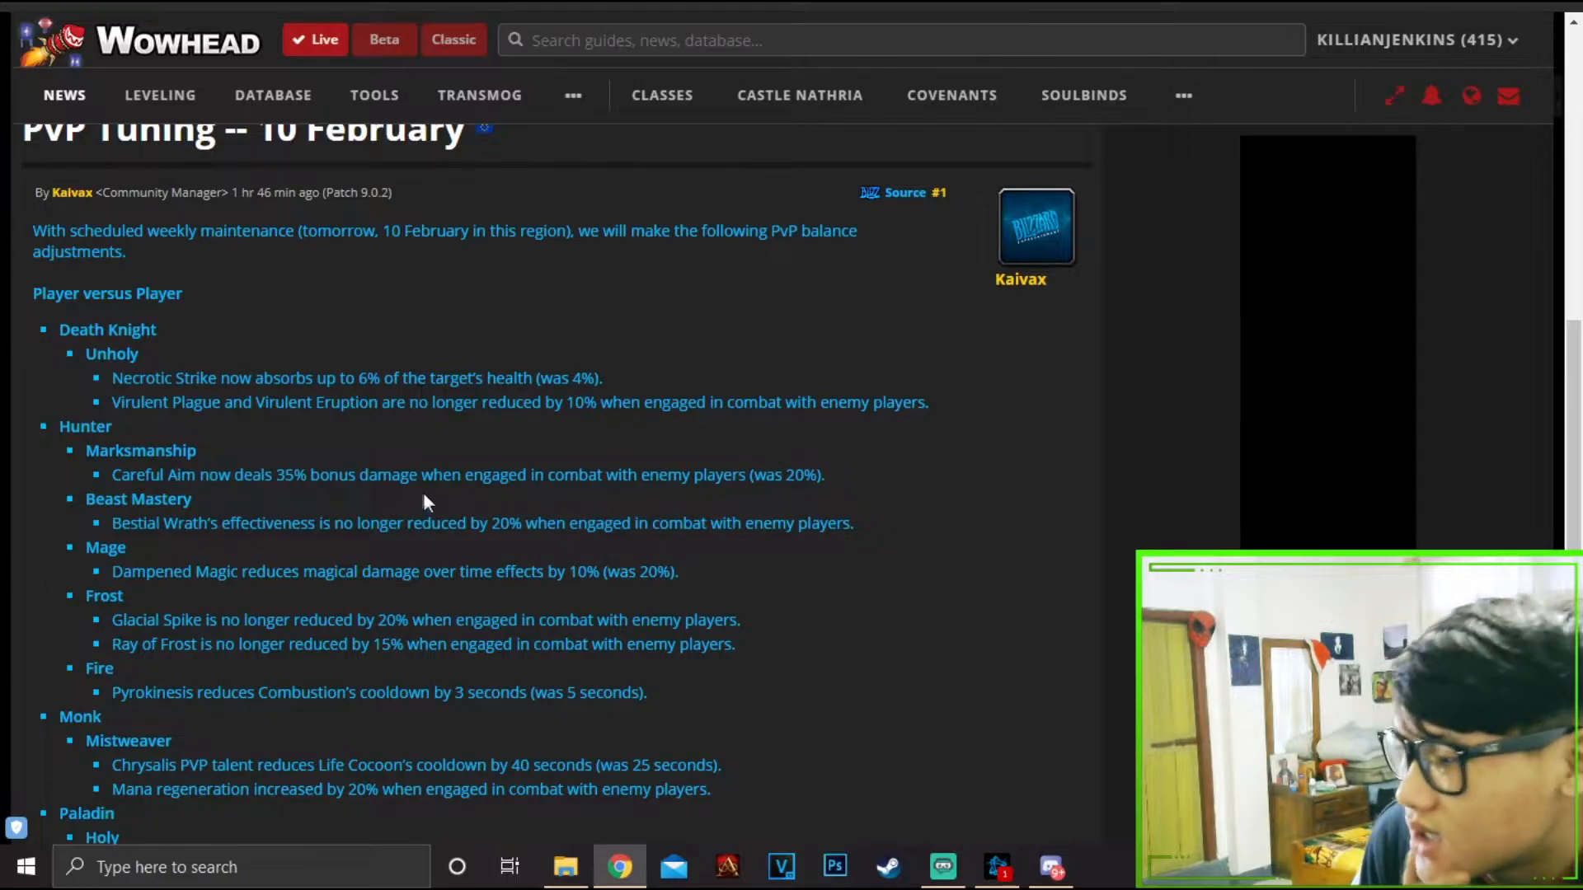
{"action": "mouse_move", "coordinate": [328, 445]}
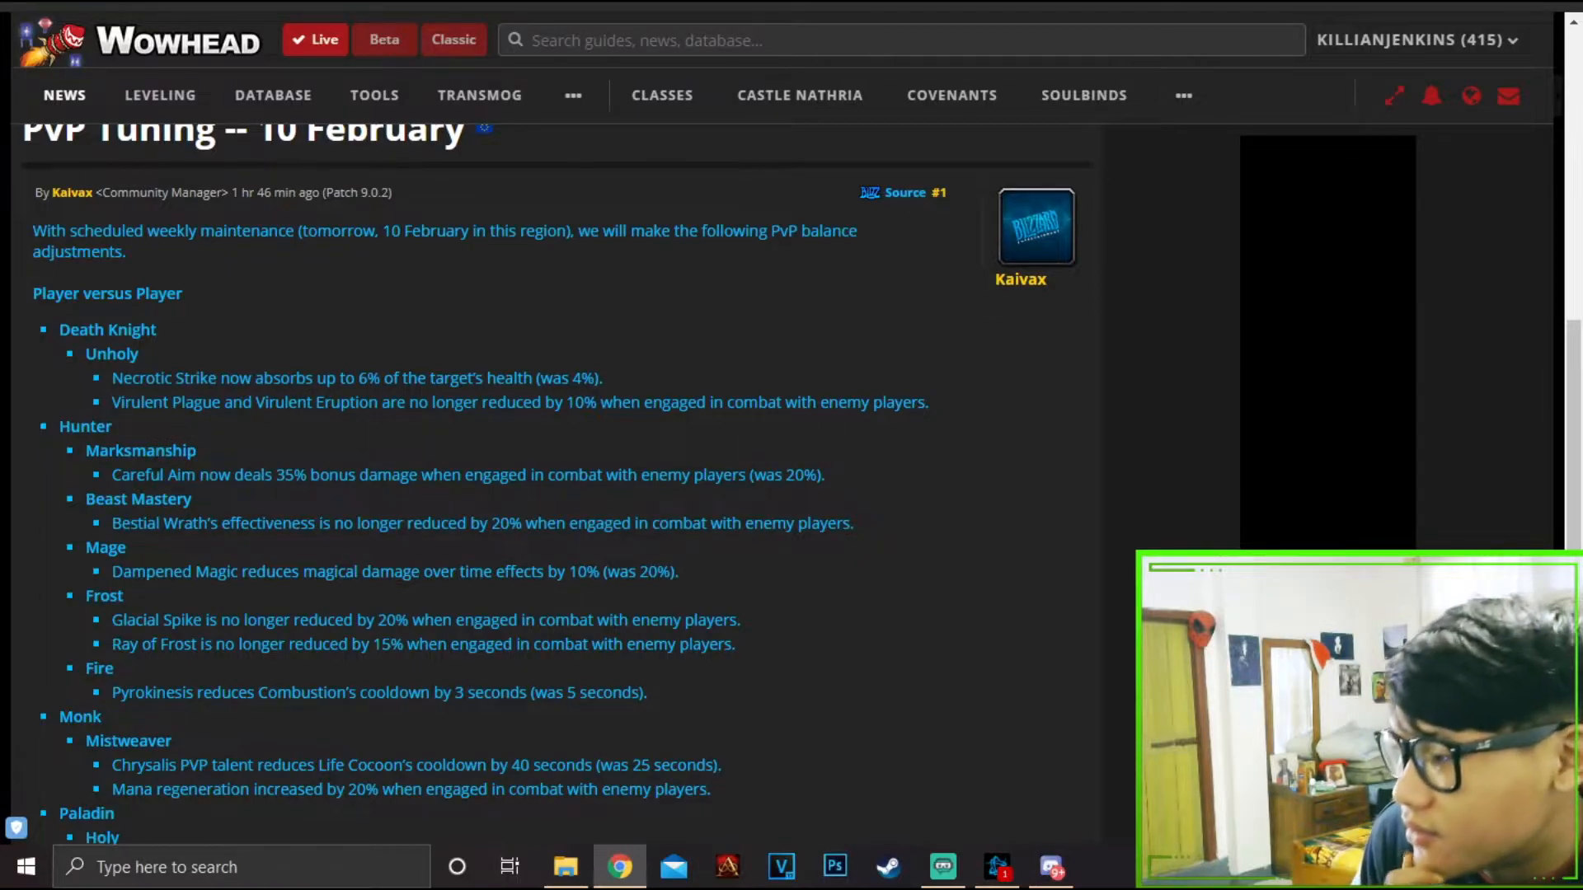
{"action": "mouse_move", "coordinate": [666, 376]}
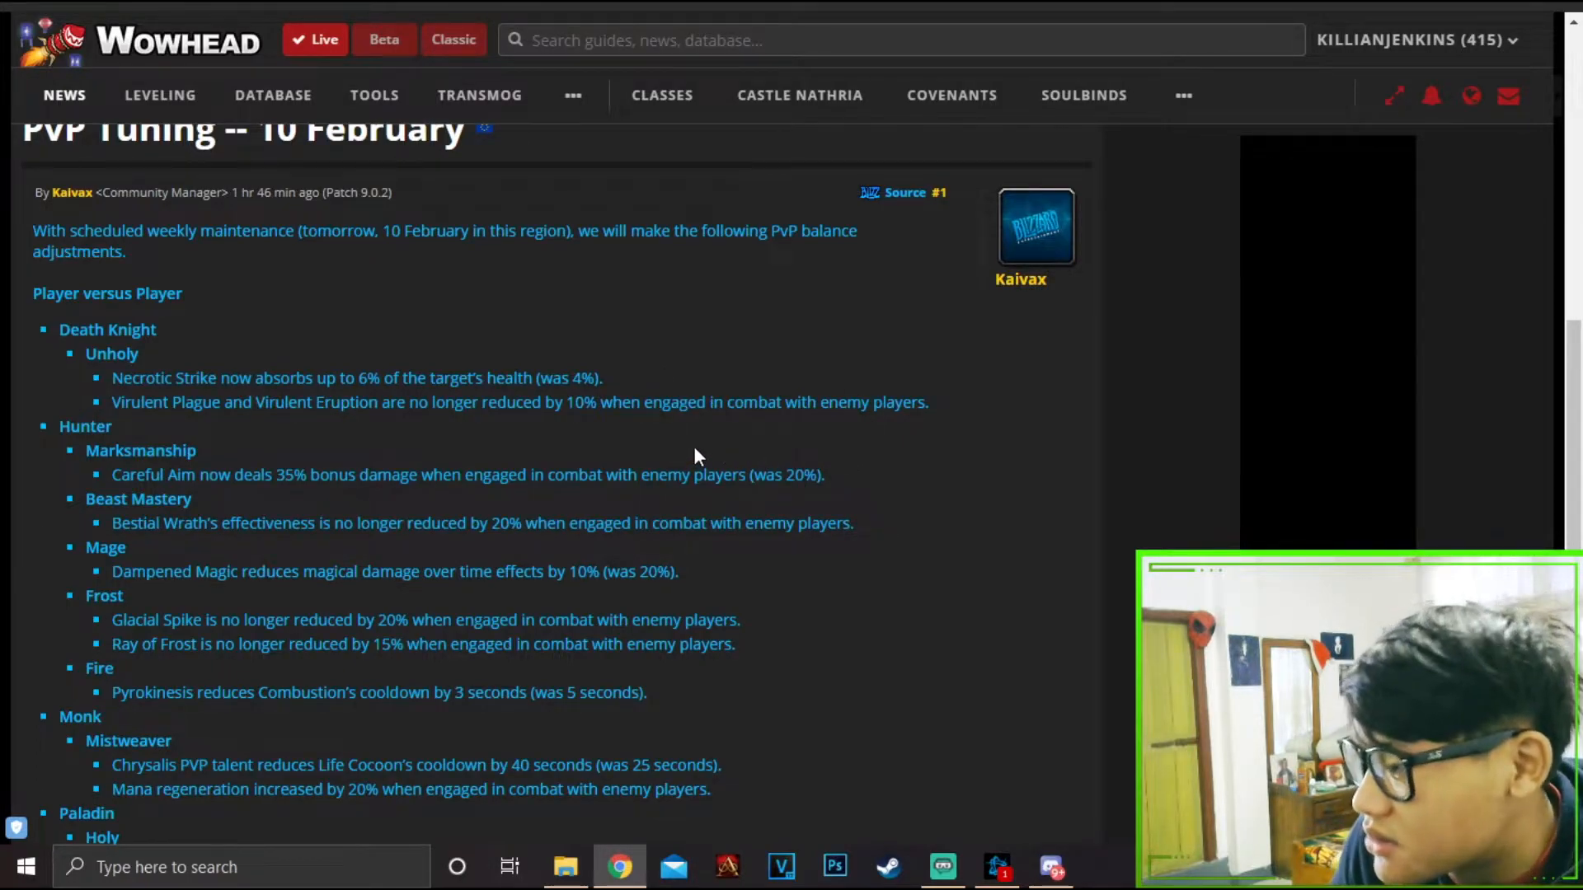
{"action": "scroll", "scroll_direction": "down", "scroll_amount": 3}
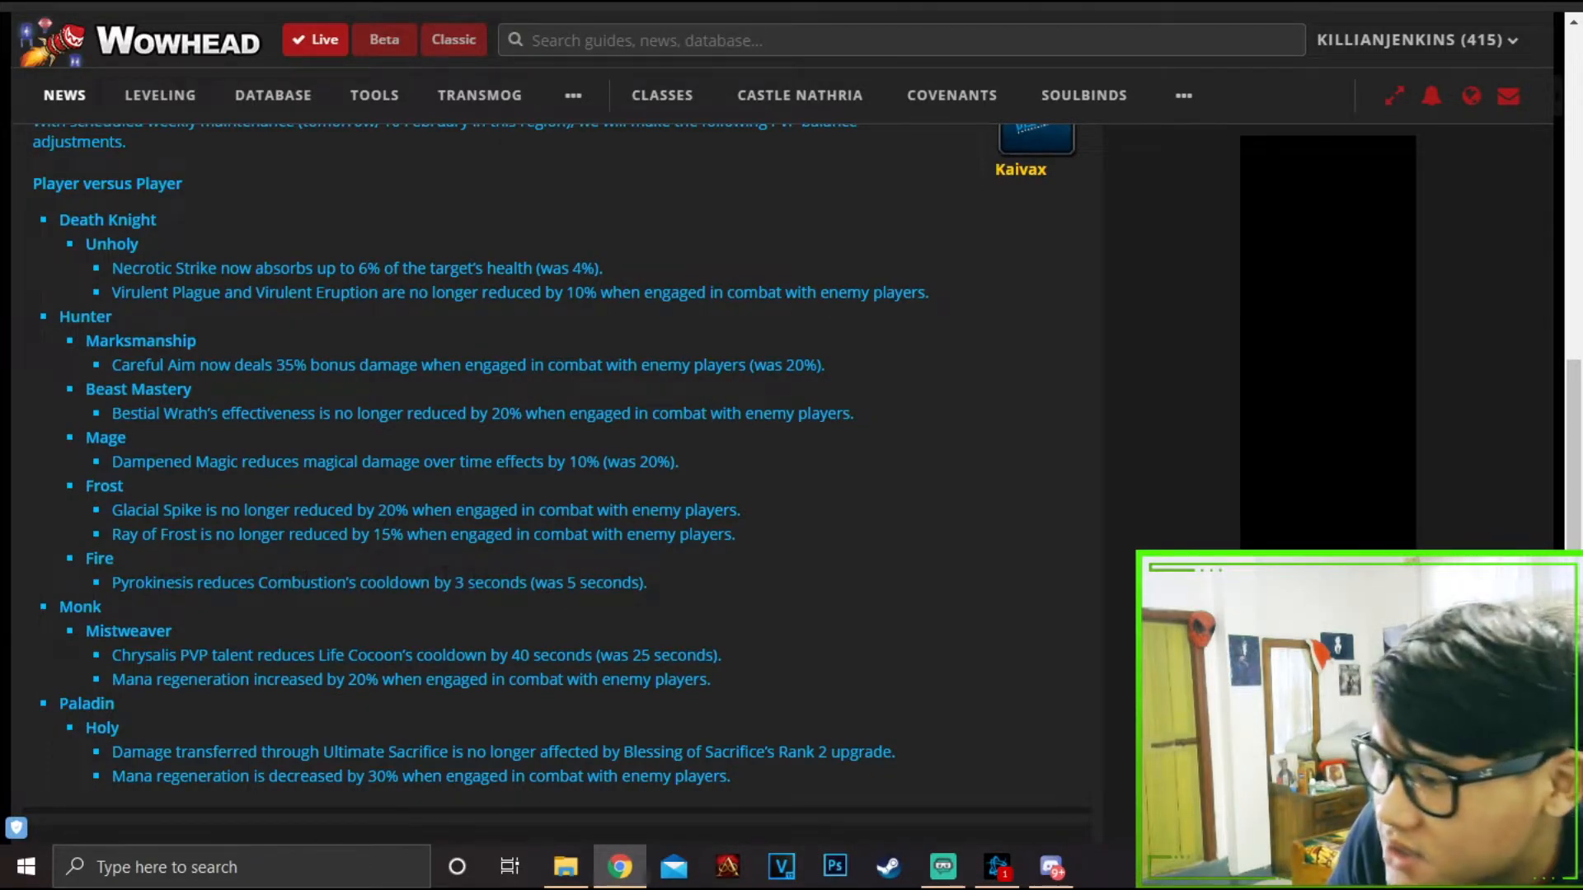
{"action": "mouse_move", "coordinate": [759, 529]}
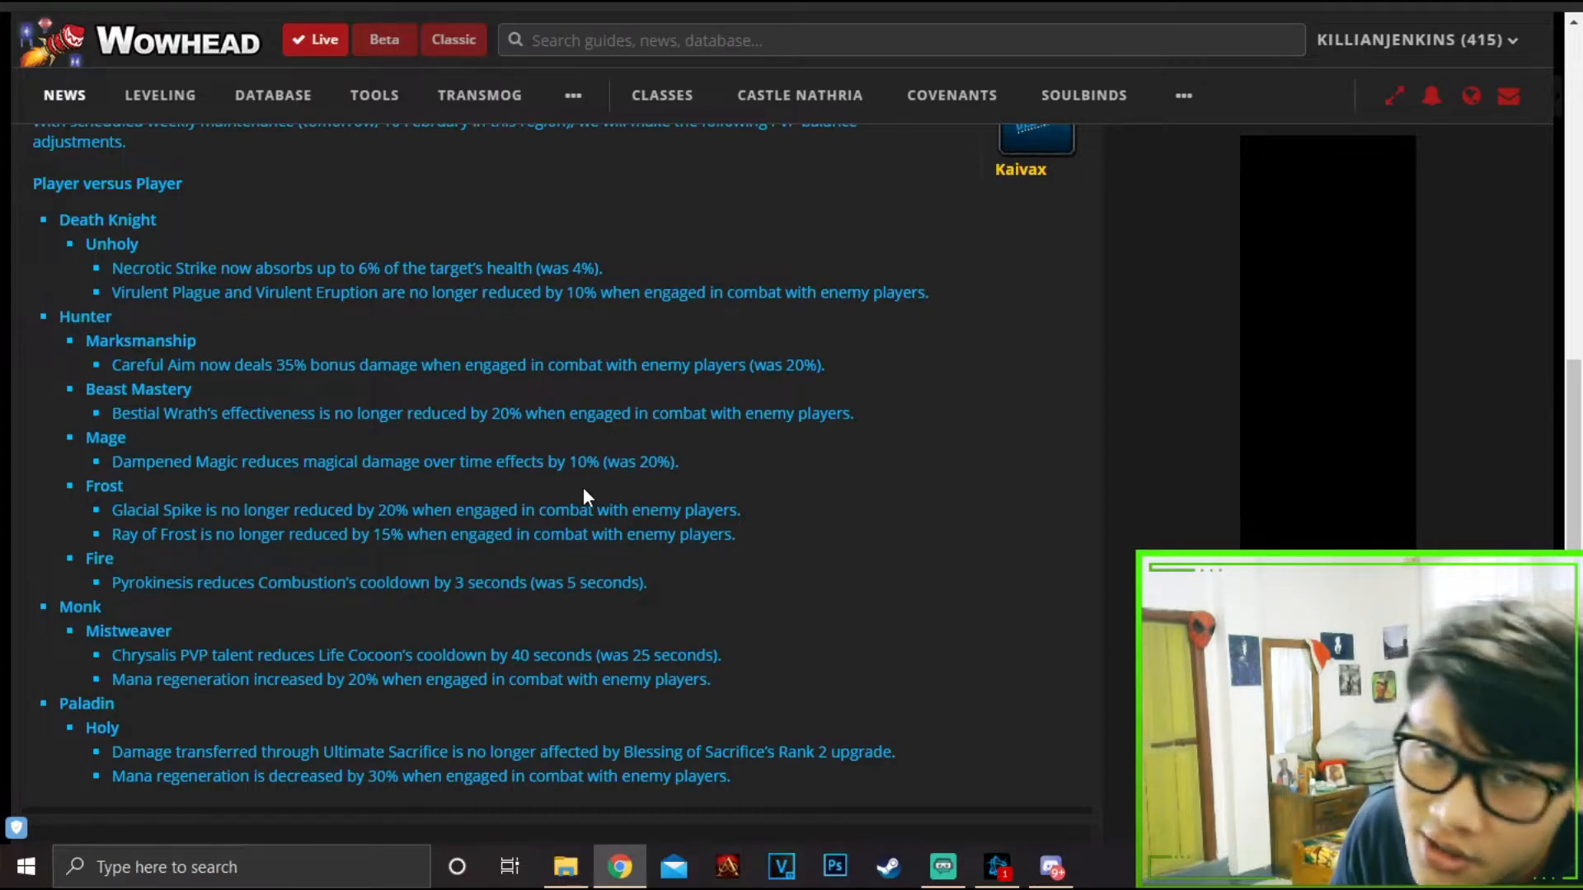
{"action": "mouse_move", "coordinate": [517, 440]}
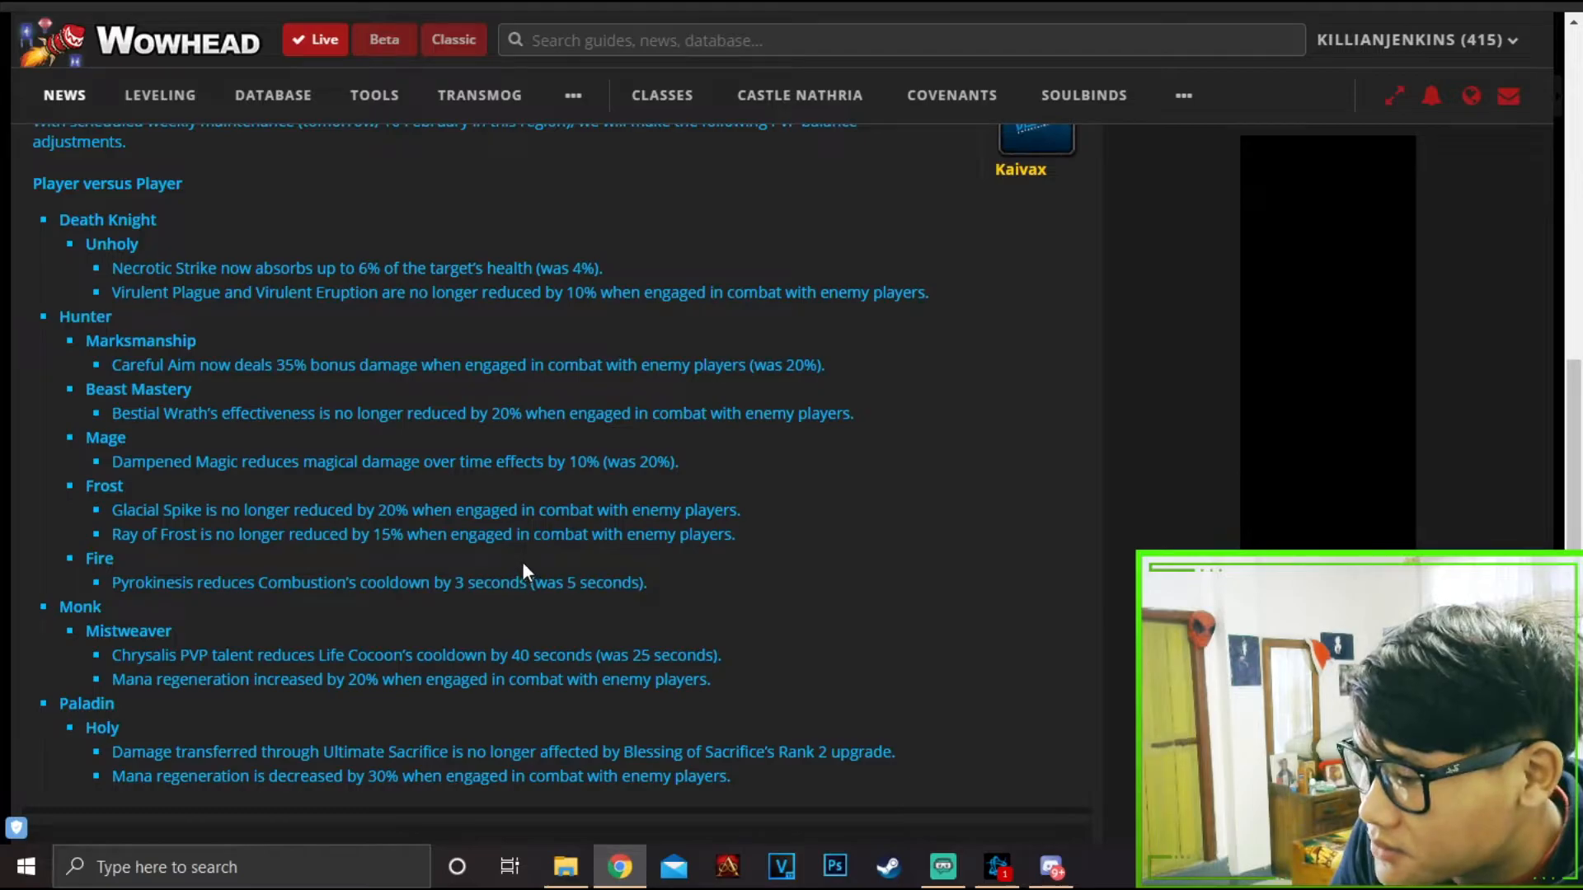
{"action": "mouse_move", "coordinate": [791, 539]}
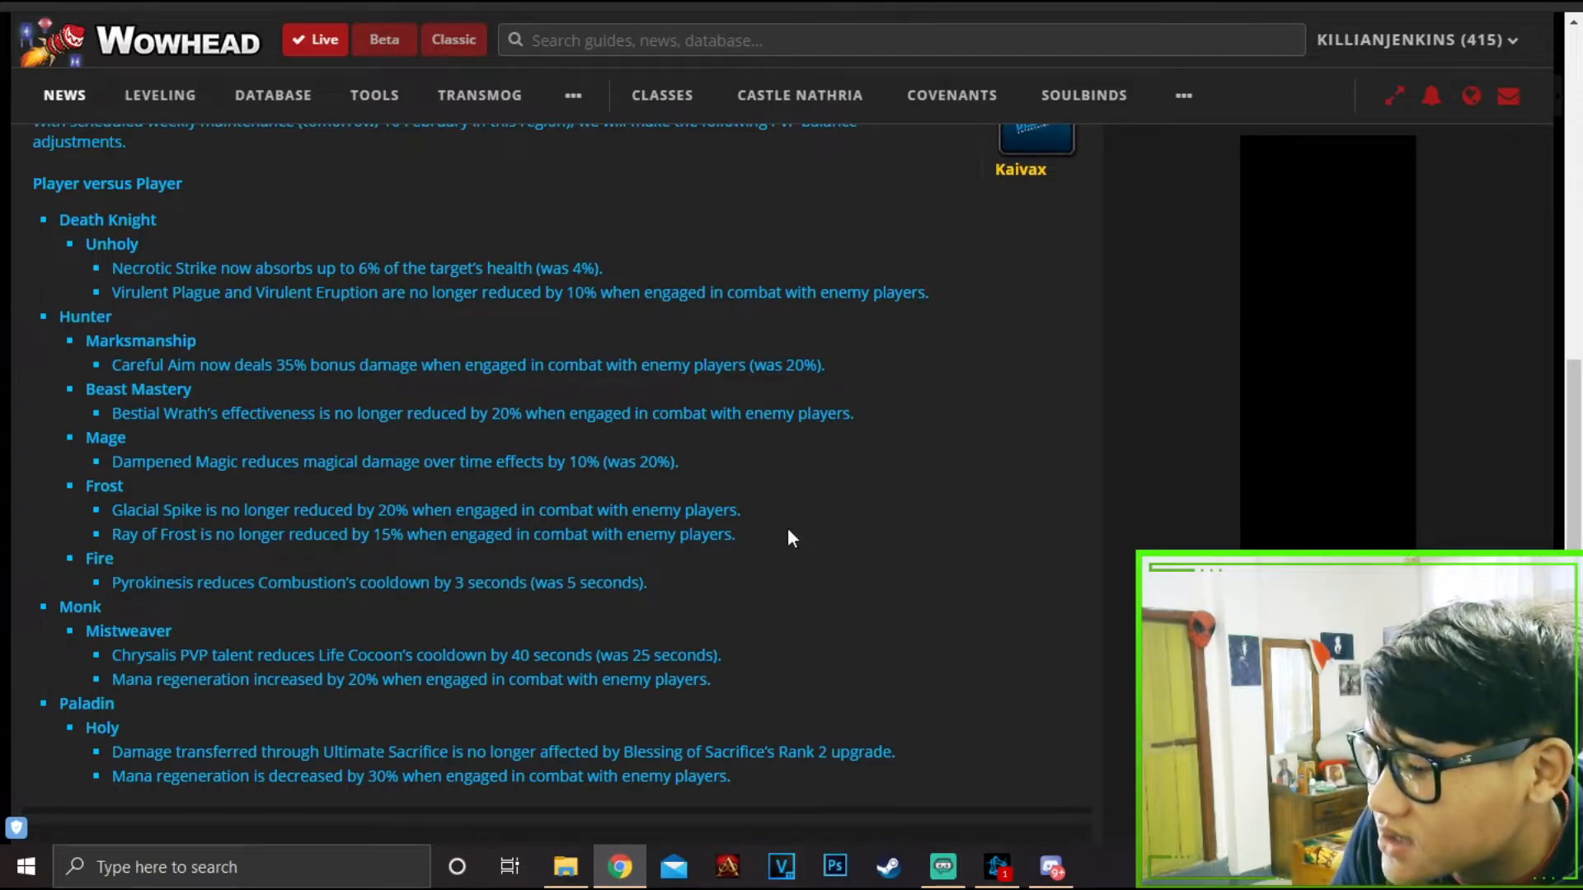